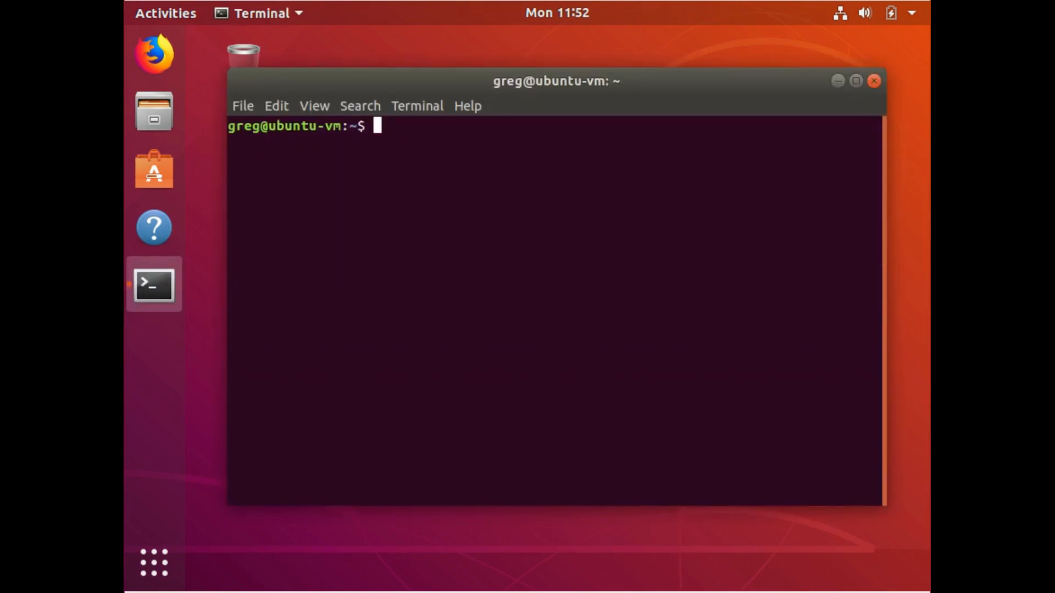
Run lsblk, showing the 10G sda disk with a 5.9G sda1 root partition
{"action": "type", "text": "lsblk"}
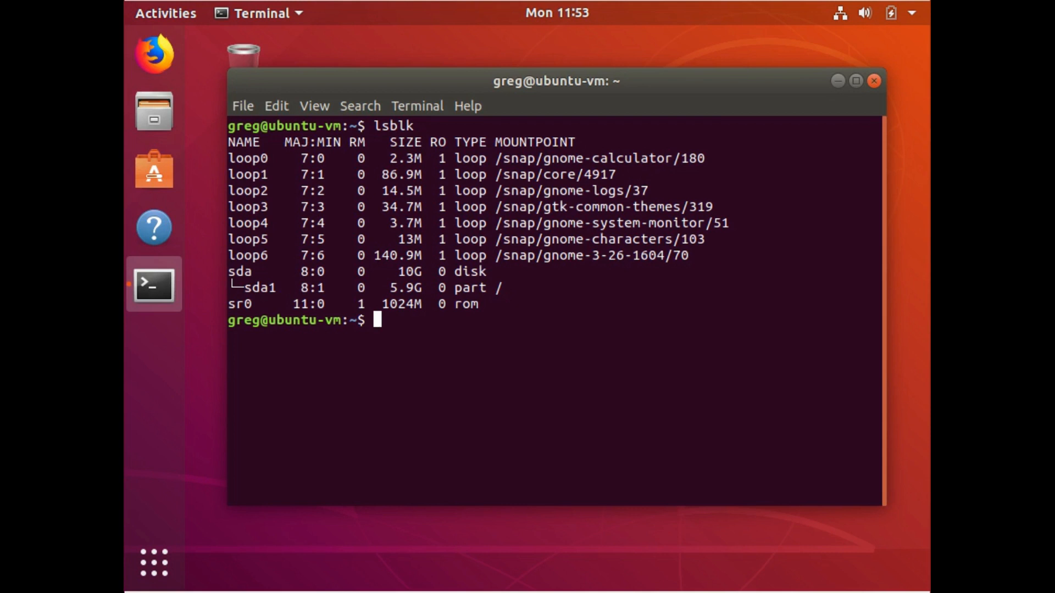
Launch sudo fdisk on /dev/sda and reach its command prompt
{"action": "type", "text": "sudo"}
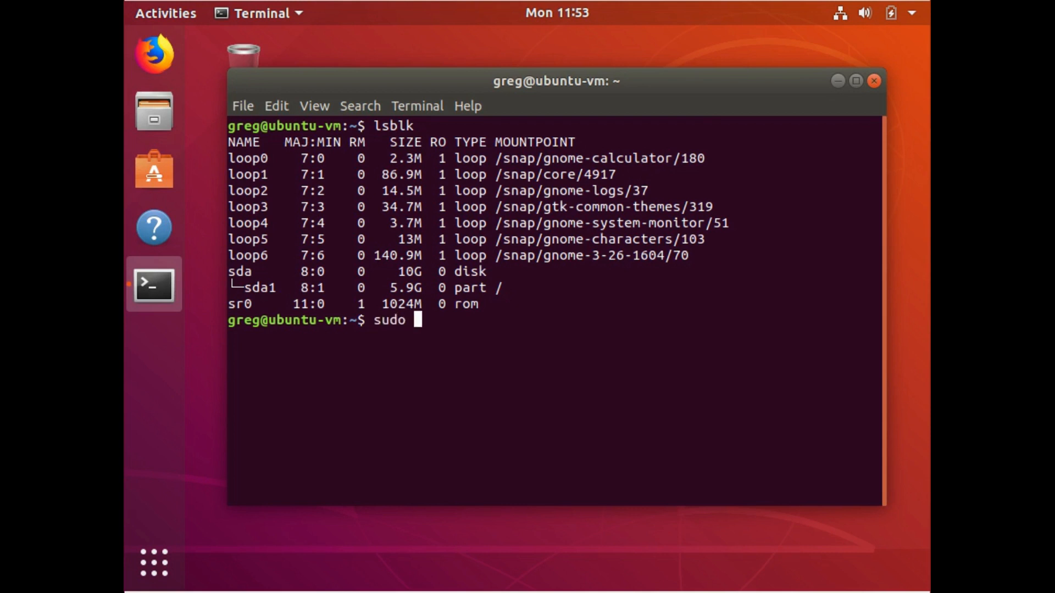
{"action": "type", "text": "fdisk"}
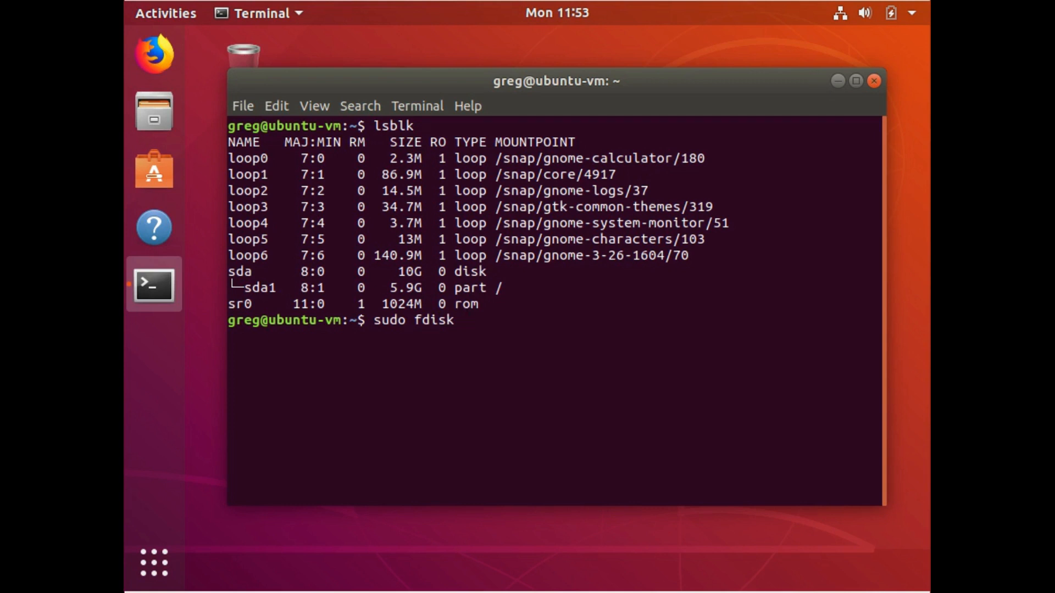
{"action": "type", "text": "/dev/sda"}
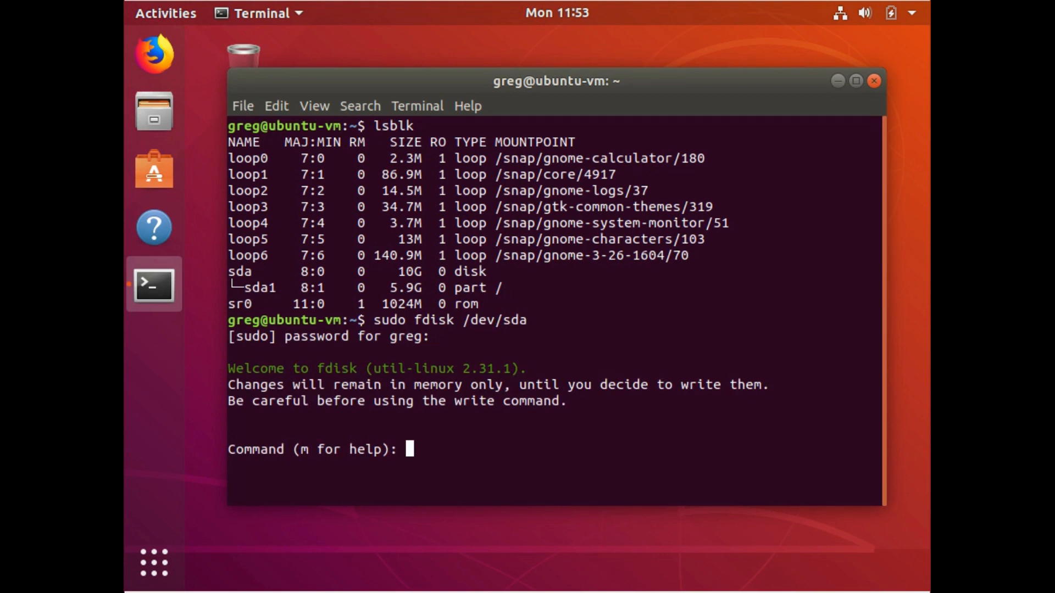
Print the partition table: 10 GiB disk, sda1 starting at sector 2048, 5.9G Linux
{"action": "type", "text": "p"}
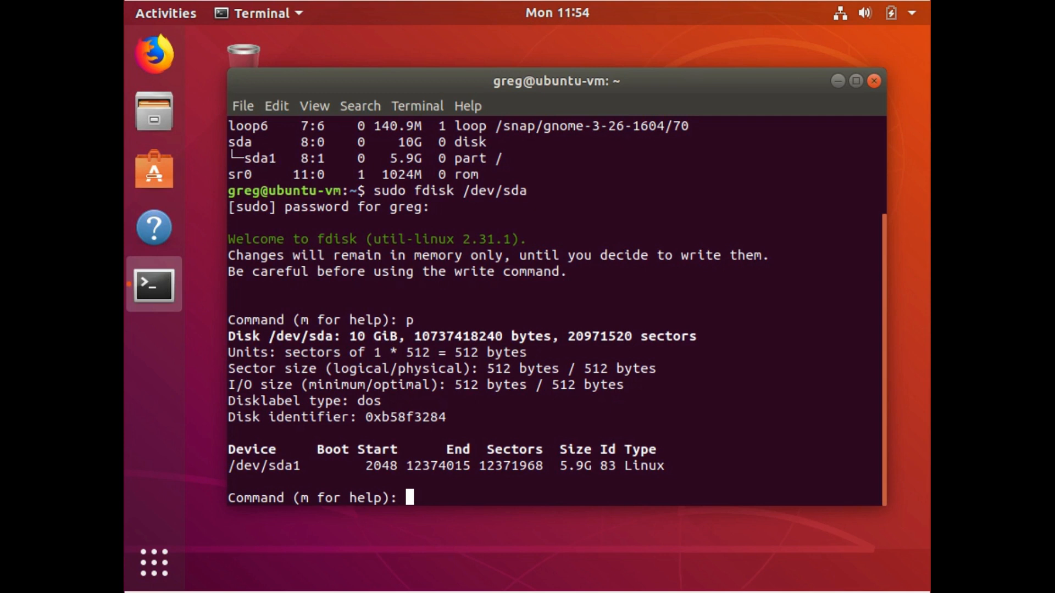
{"action": "double_click", "coordinate": [582, 335]}
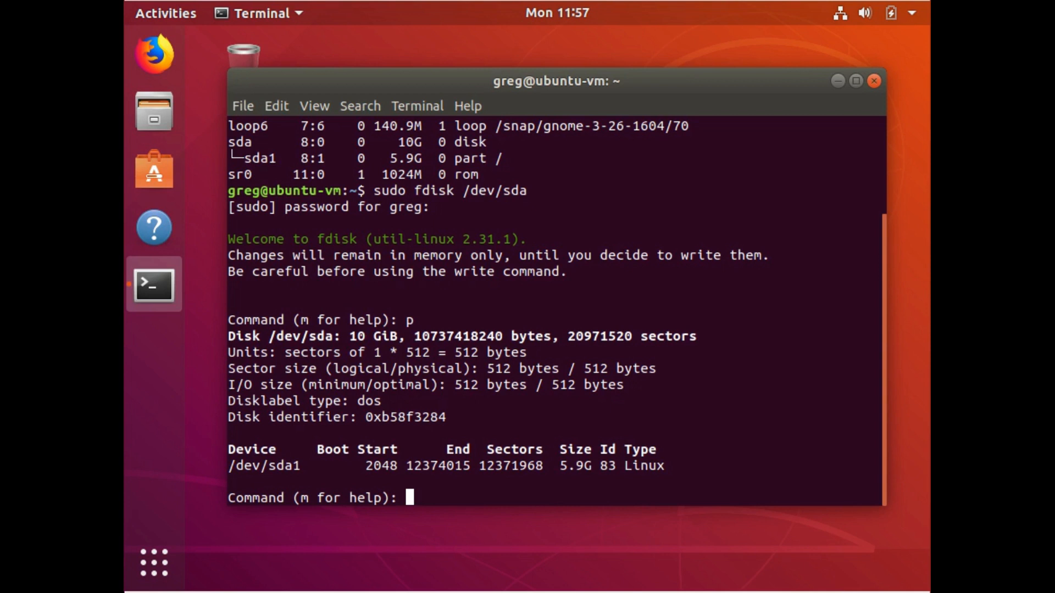
Delete partition 1 and recreate it as primary partition 1 from sector 2048 to the disk end
{"action": "type", "text": "d"}
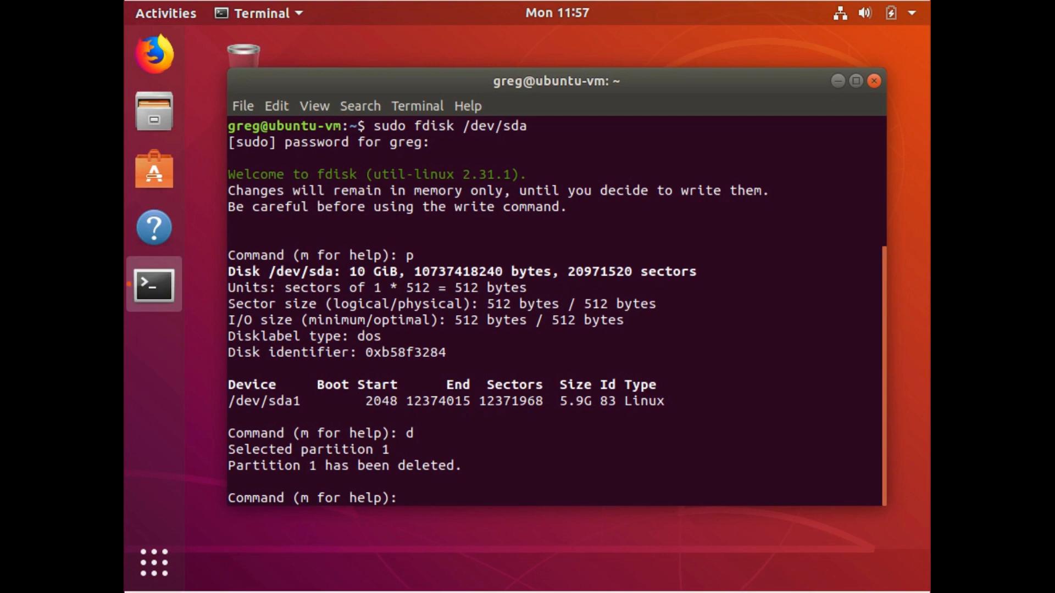
{"action": "type", "text": "n"}
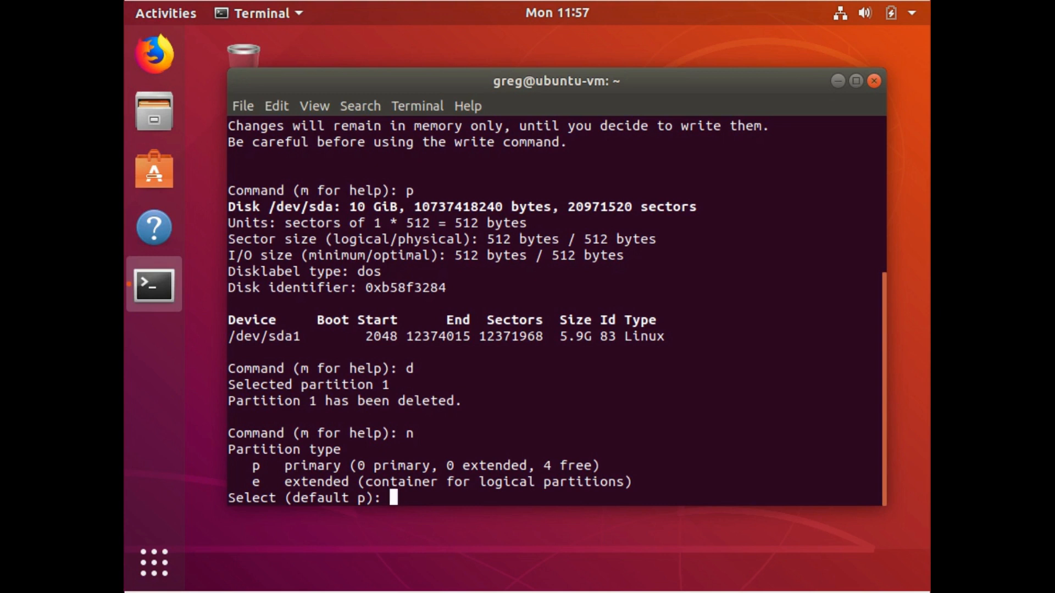
{"action": "type", "text": "p"}
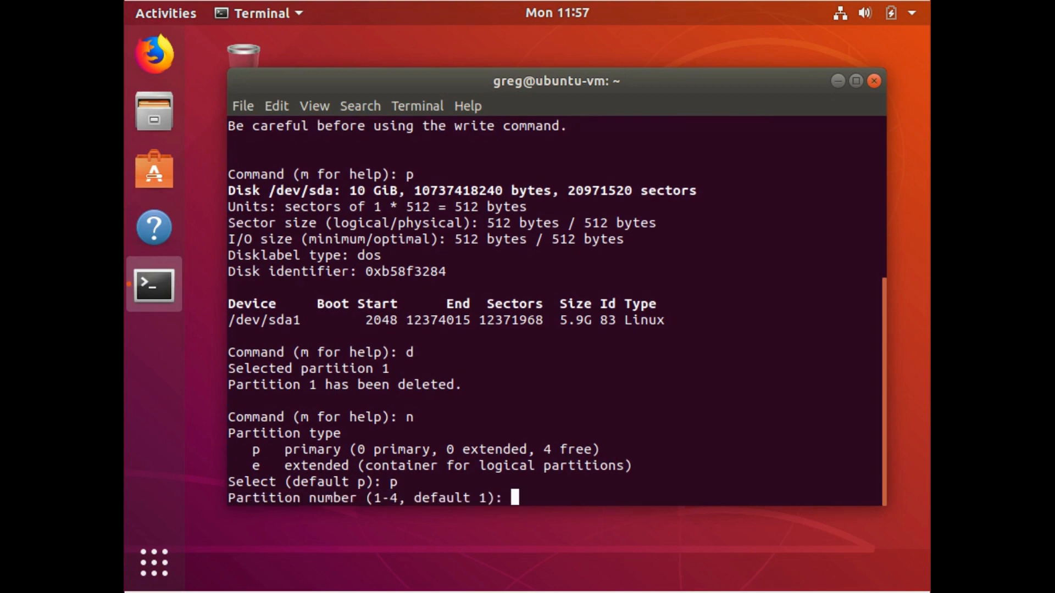
{"action": "type", "text": "1"}
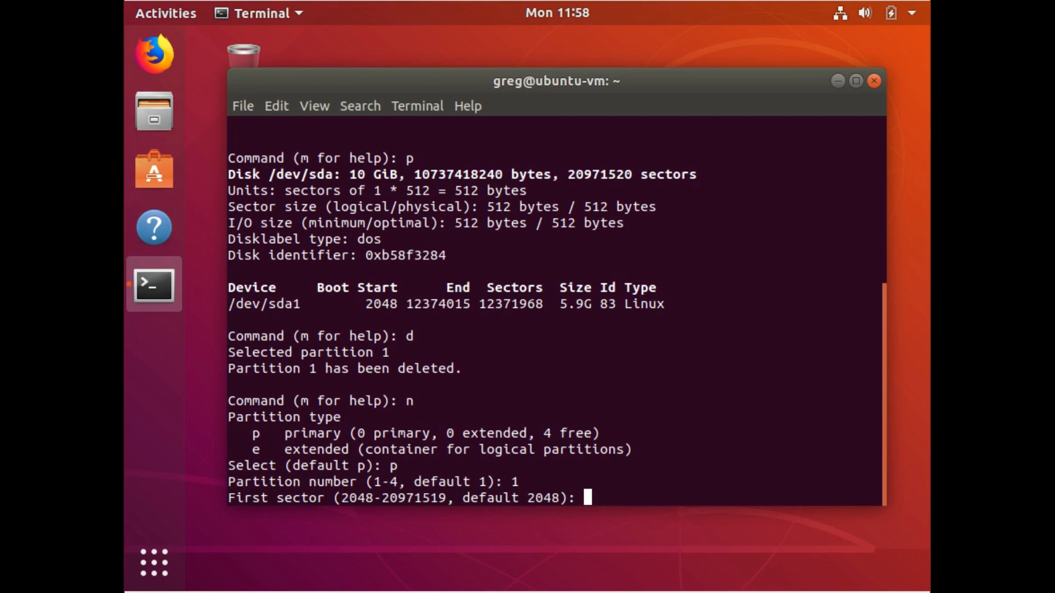
{"action": "type", "text": "2048"}
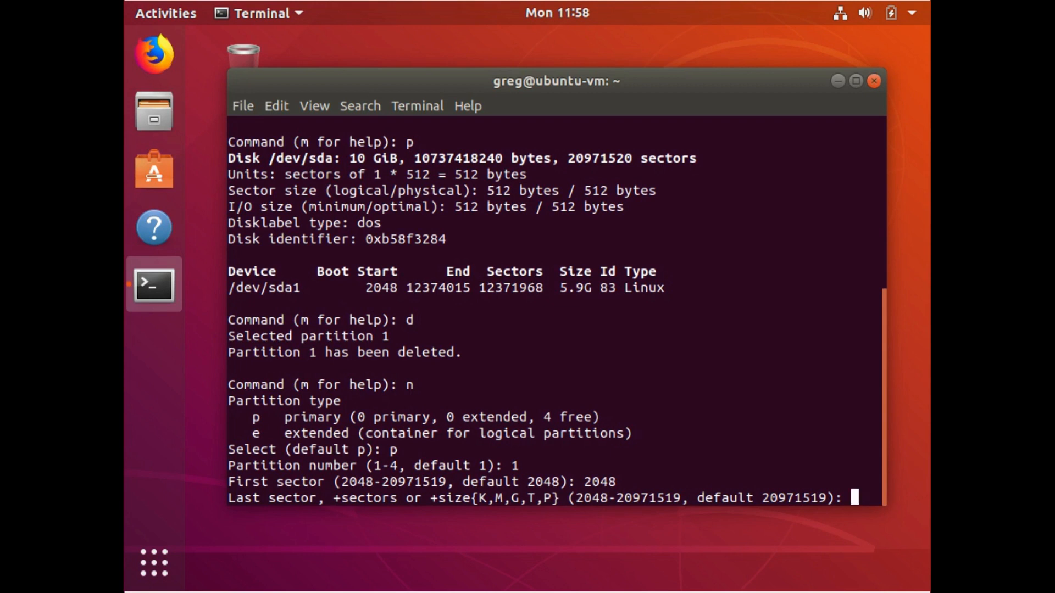
{"action": "double_click", "coordinate": [437, 288]}
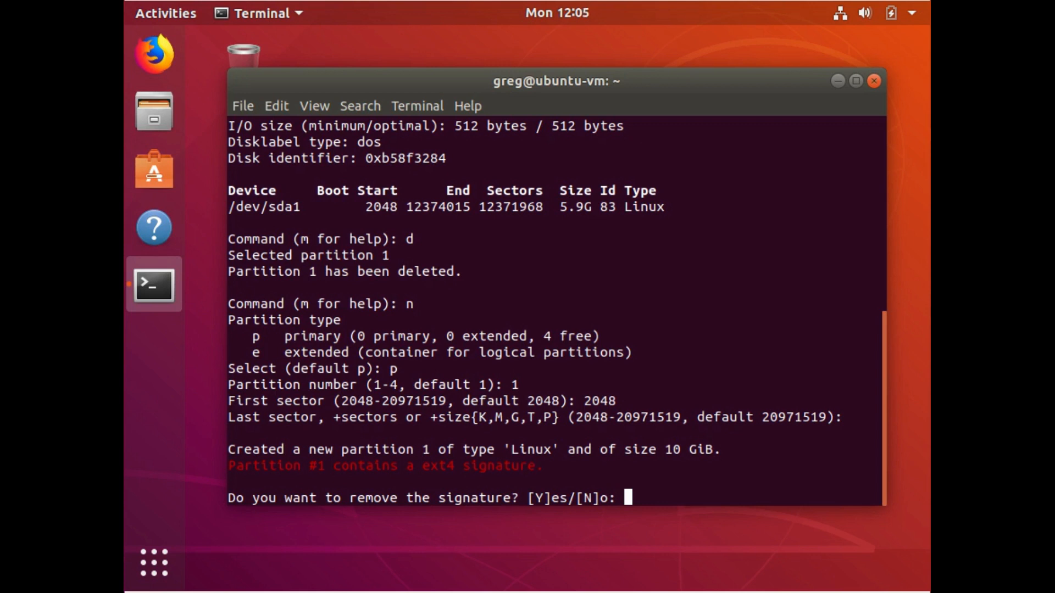
Answer N to keep the existing ext4 signature on the new partition
{"action": "type", "text": "N"}
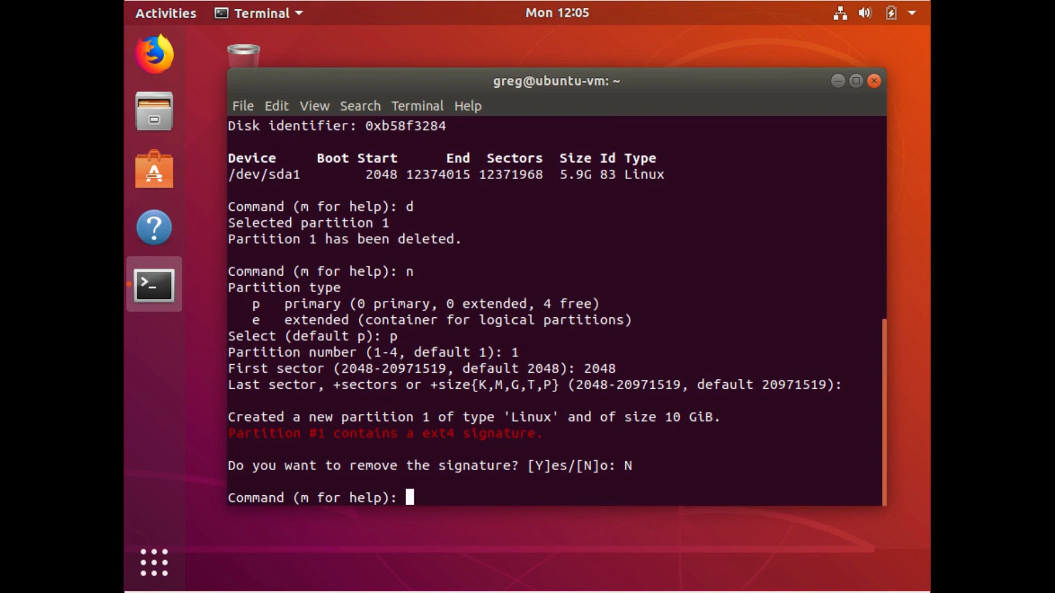
Print the table confirming sda1 spans sectors 2048–20971519 at 10G
{"action": "type", "text": "p"}
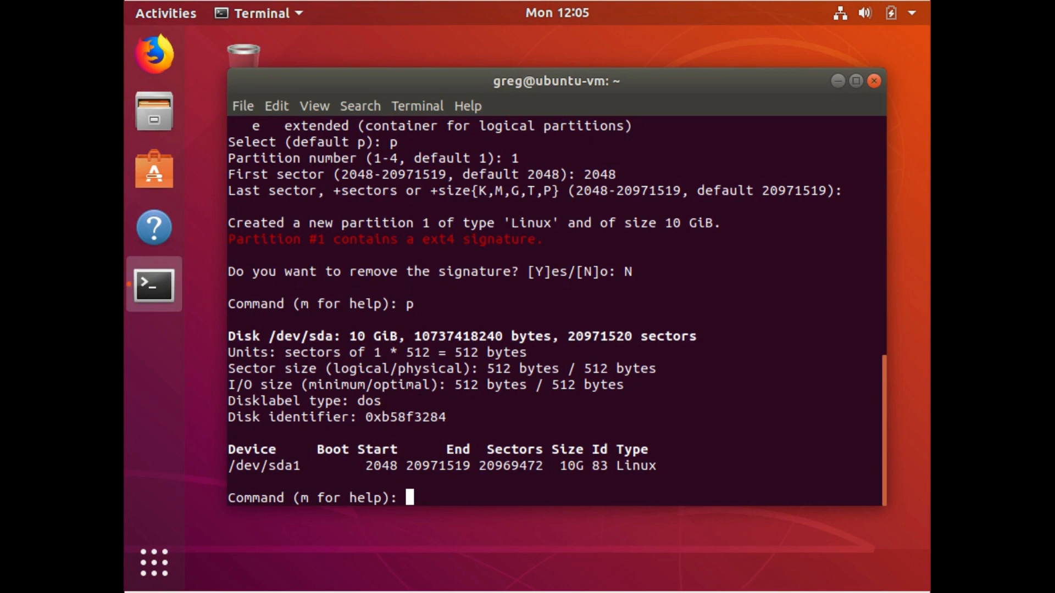
Write the new partition table to disk with w and exit fdisk
{"action": "type", "text": "w"}
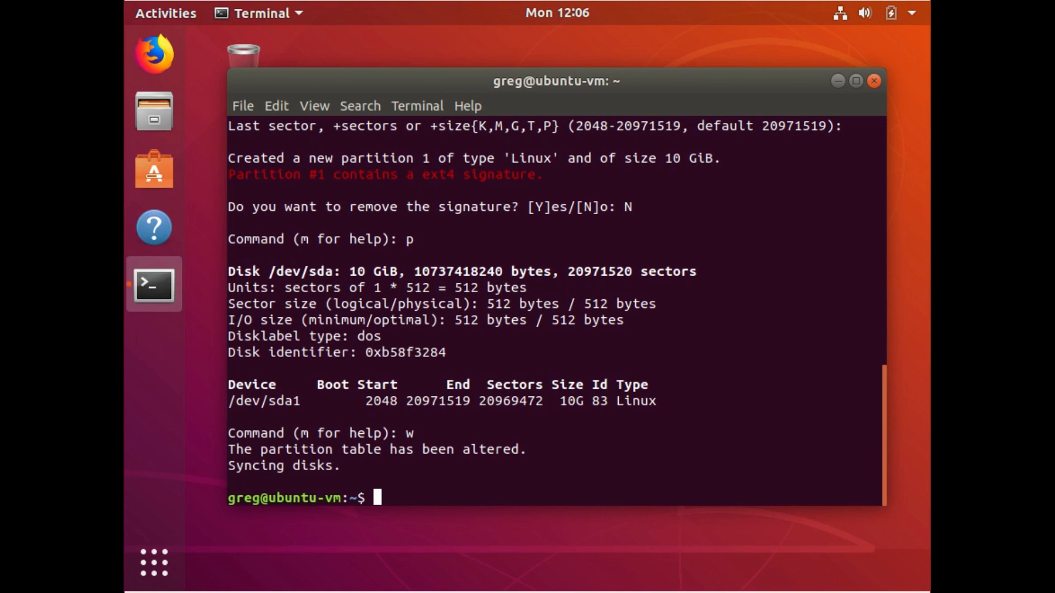
{"action": "type", "text": "sudo"}
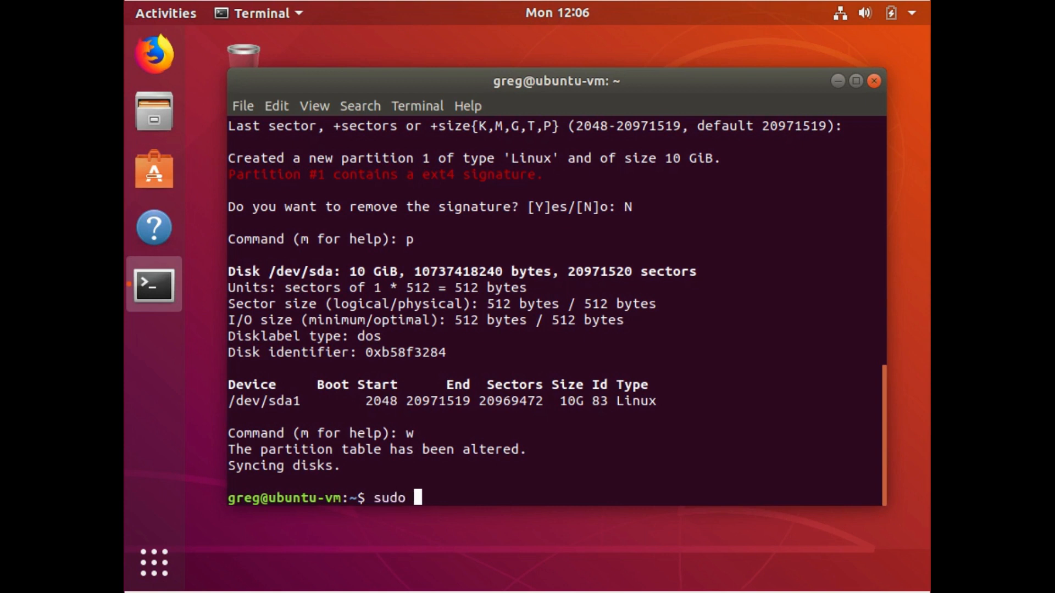
Run sudo resize2fs /dev/sda1 to grow the filesystem, then lsblk showing sda1 at 10G
{"action": "type", "text": "res"}
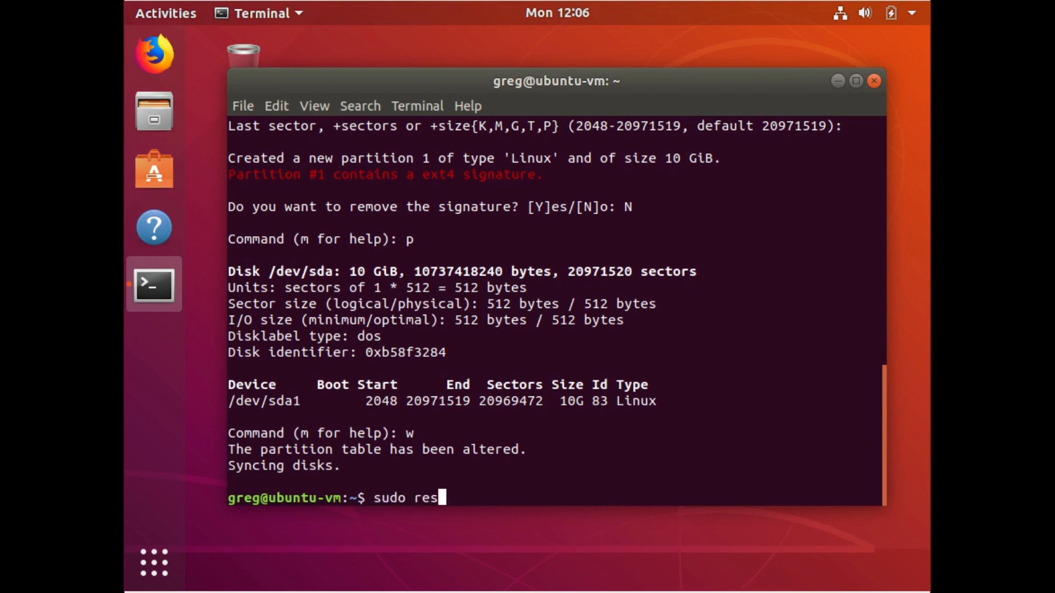
{"action": "type", "text": "ize2fs"}
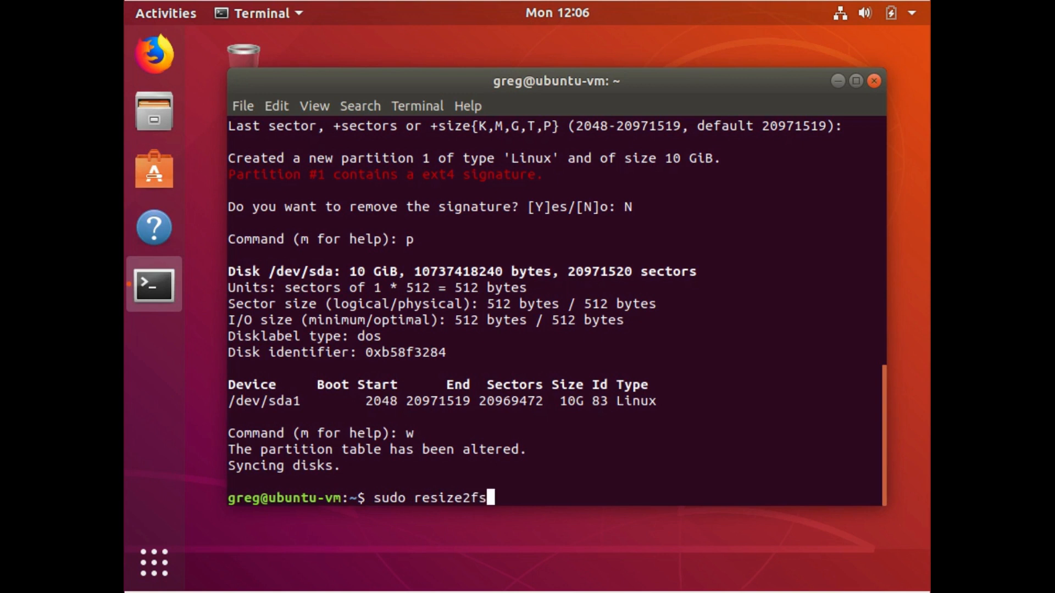
{"action": "type", "text": "/de"}
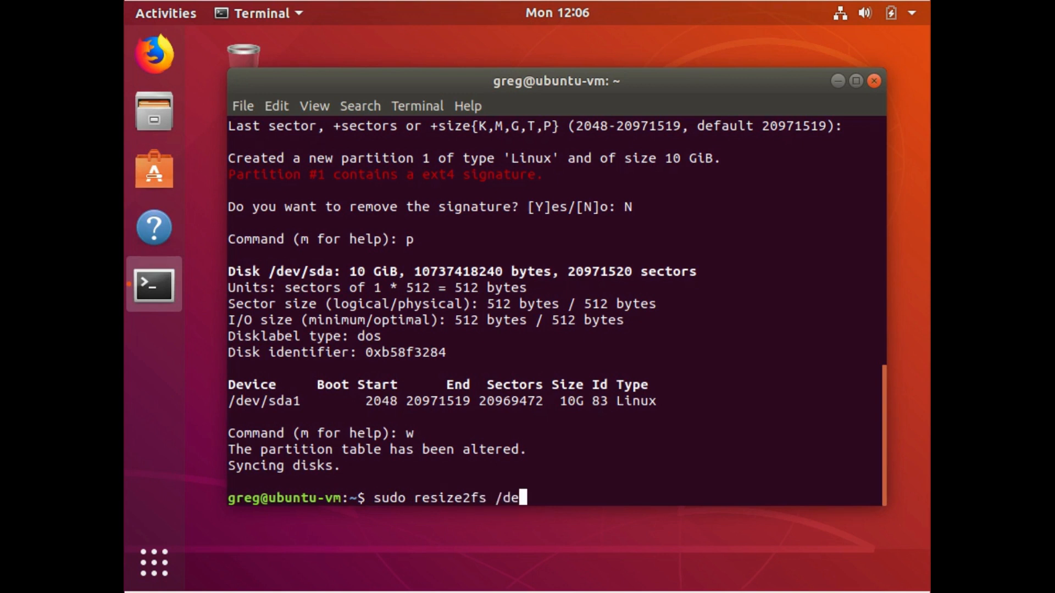
{"action": "type", "text": "v/sda1"}
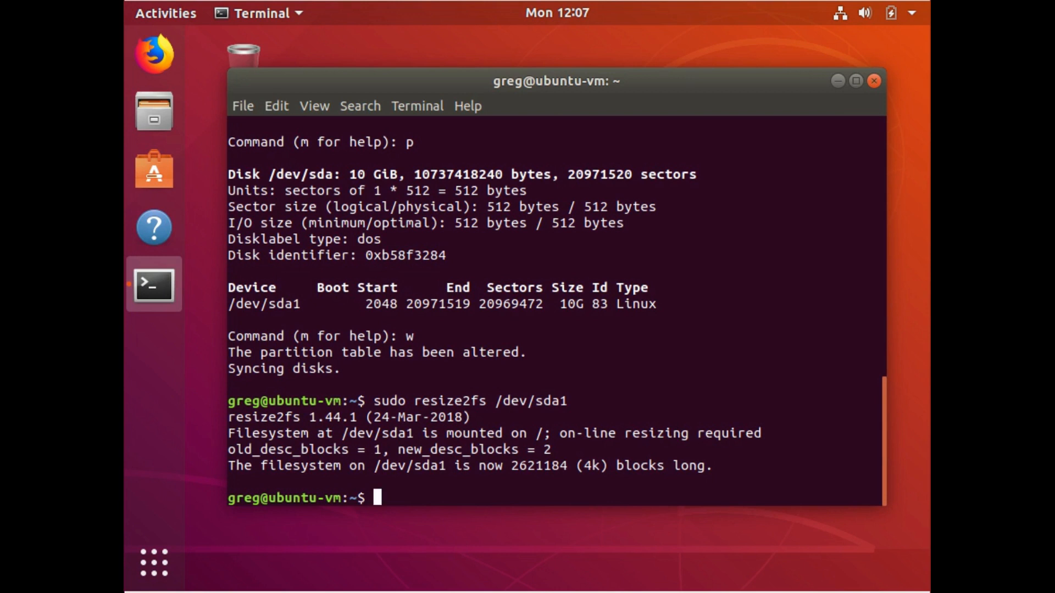
{"action": "type", "text": "lsblk"}
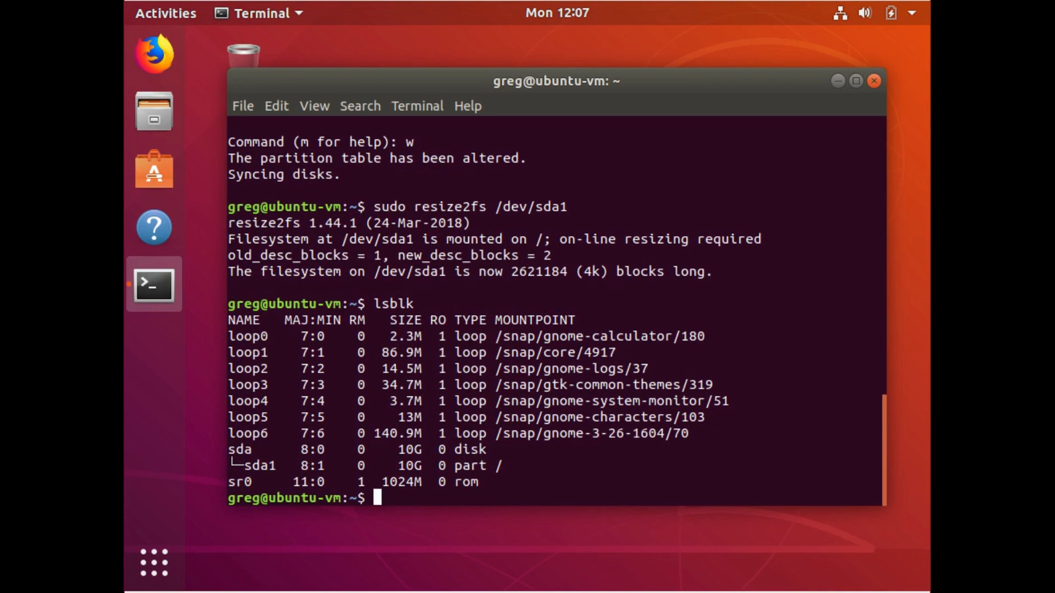
Run df -h / showing root at 9.8G with 5.6G free, then reboot
{"action": "type", "text": "df"}
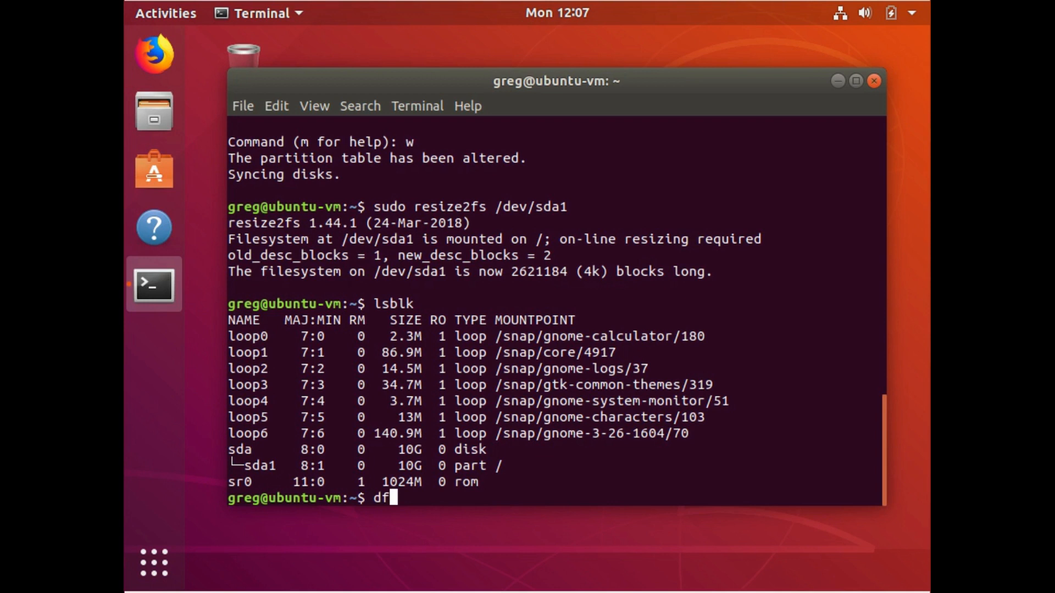
{"action": "type", "text": "-h /"}
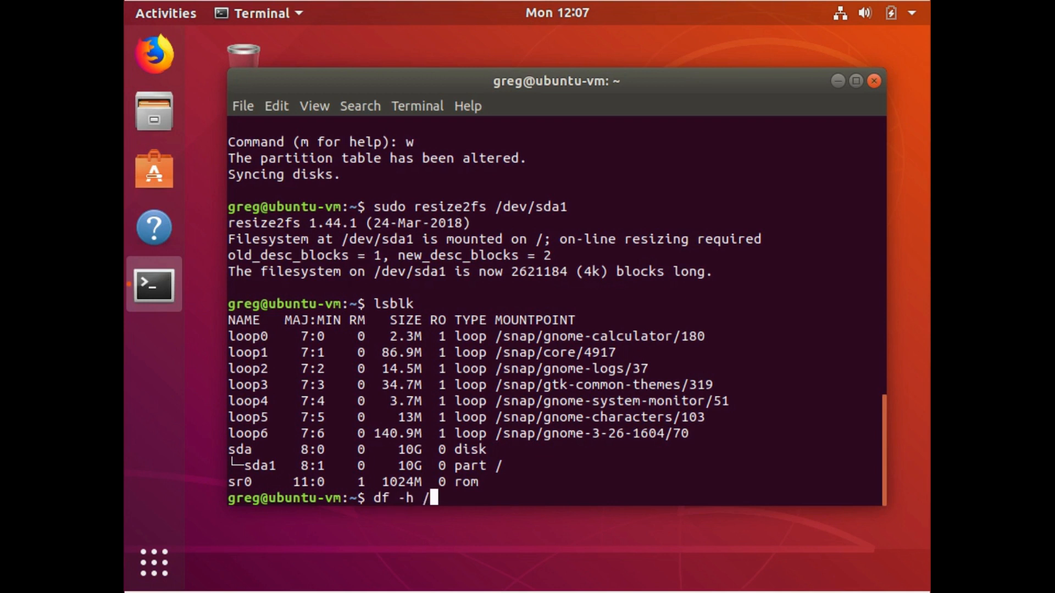
{"action": "key", "text": "Return"}
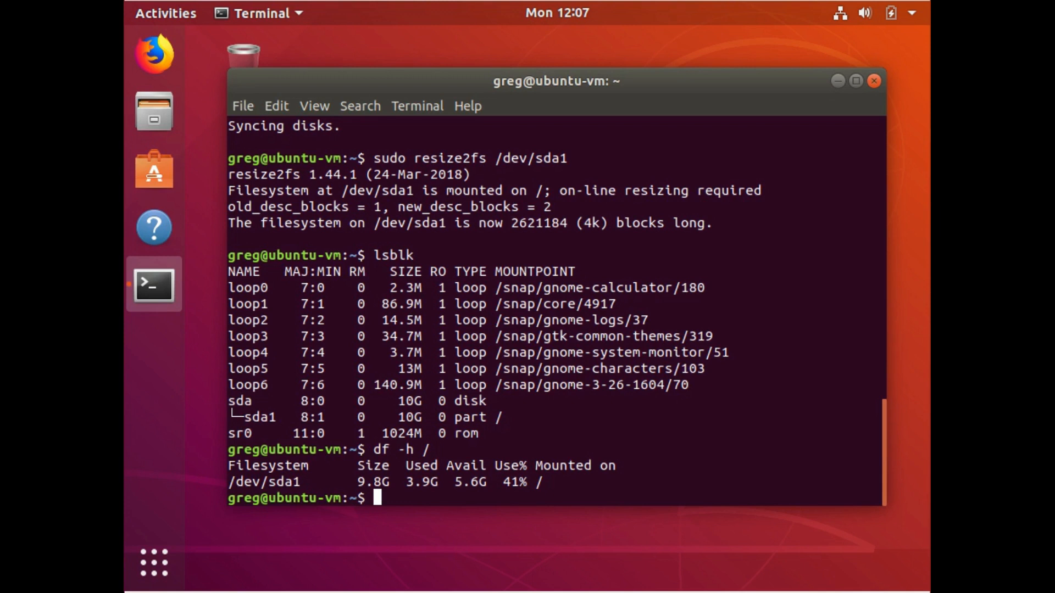
{"action": "type", "text": "reboot"}
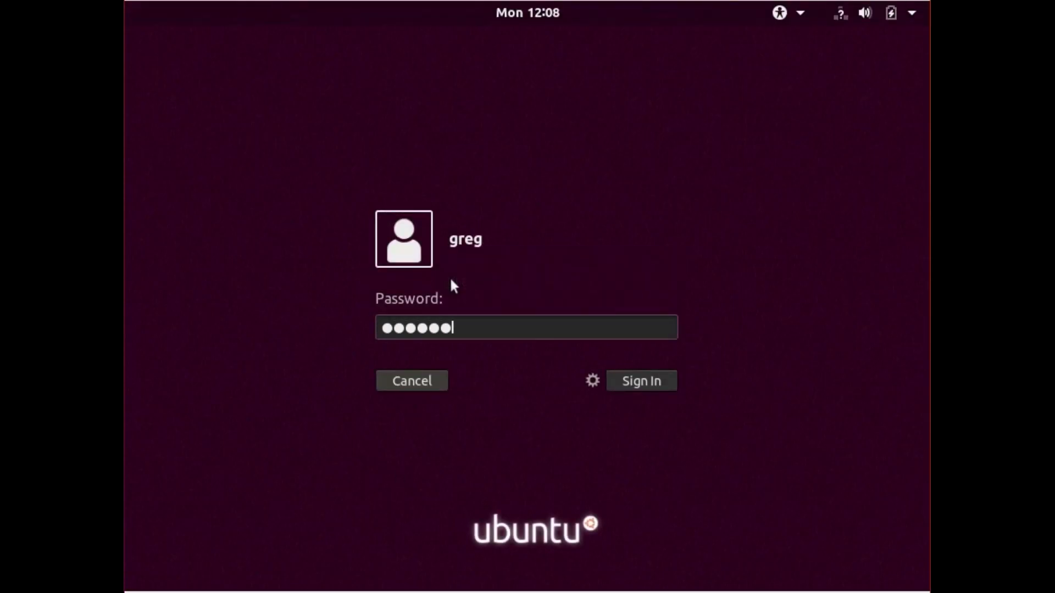
Click Sign In on the Ubuntu login screen to load the desktop
{"action": "left_click", "coordinate": [640, 381]}
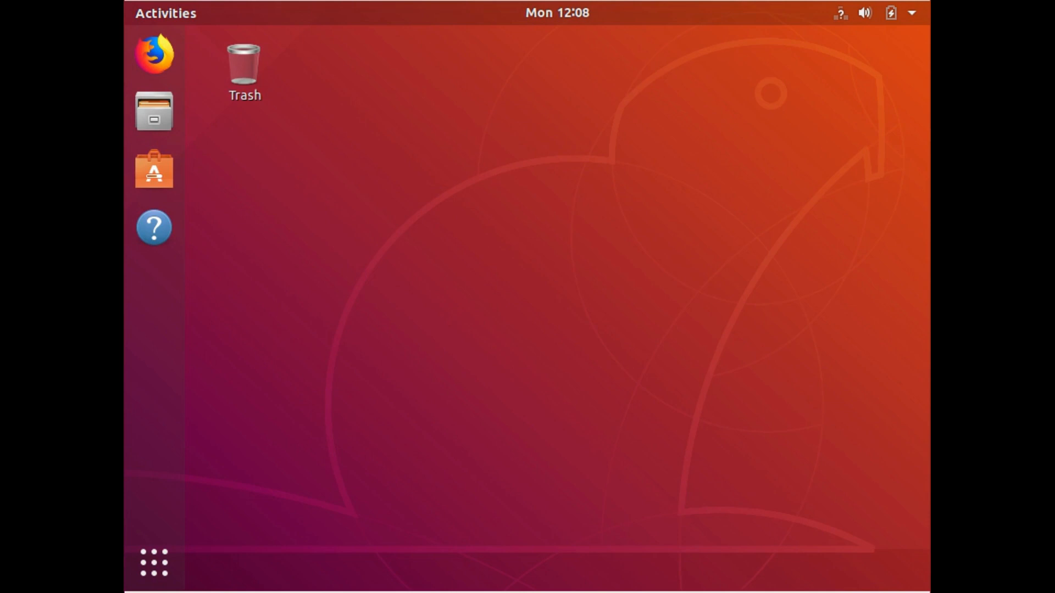
Launch Terminal from the Activities search and enter 'df -h /' at the prompt
{"action": "left_click", "coordinate": [165, 13]}
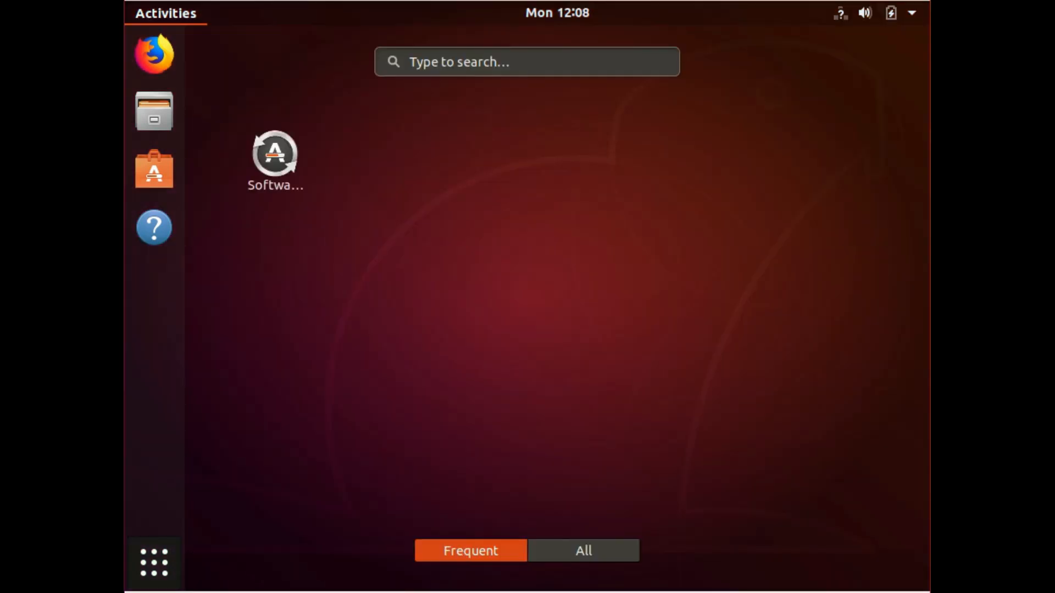
{"action": "type", "text": "ter"}
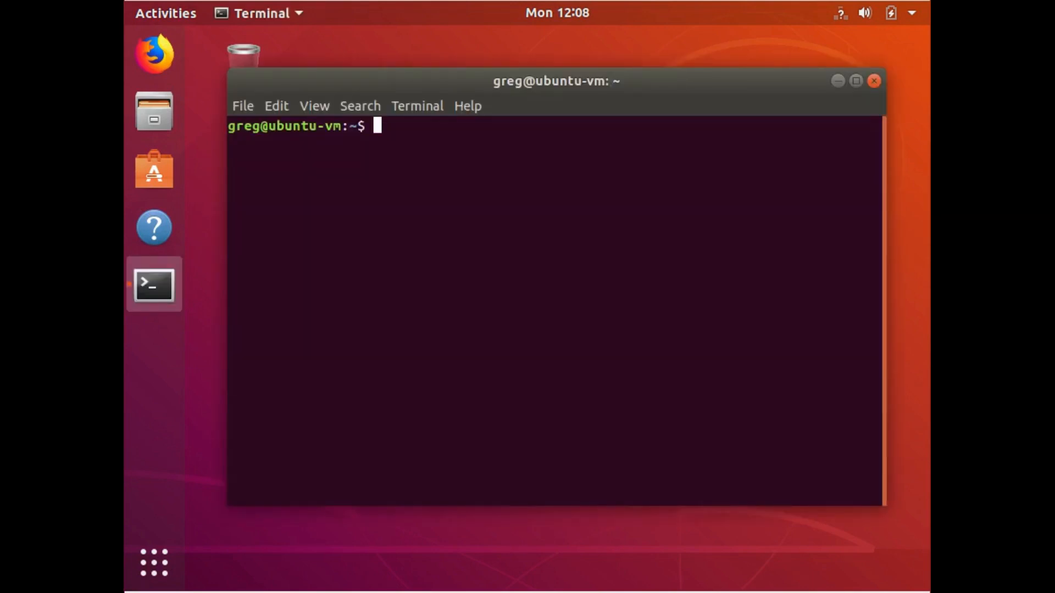
{"action": "type", "text": "df -h /"}
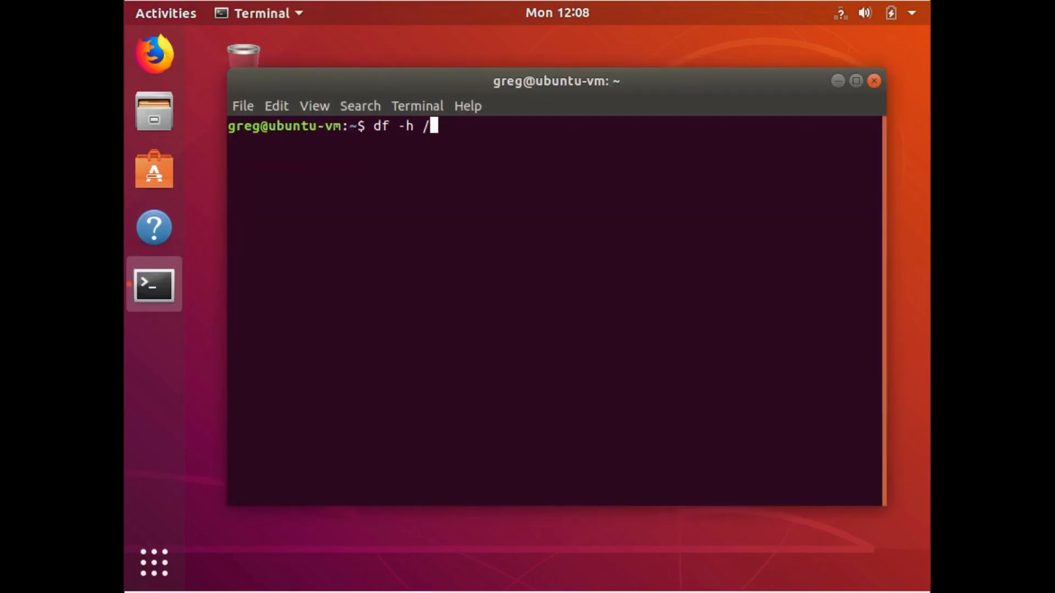